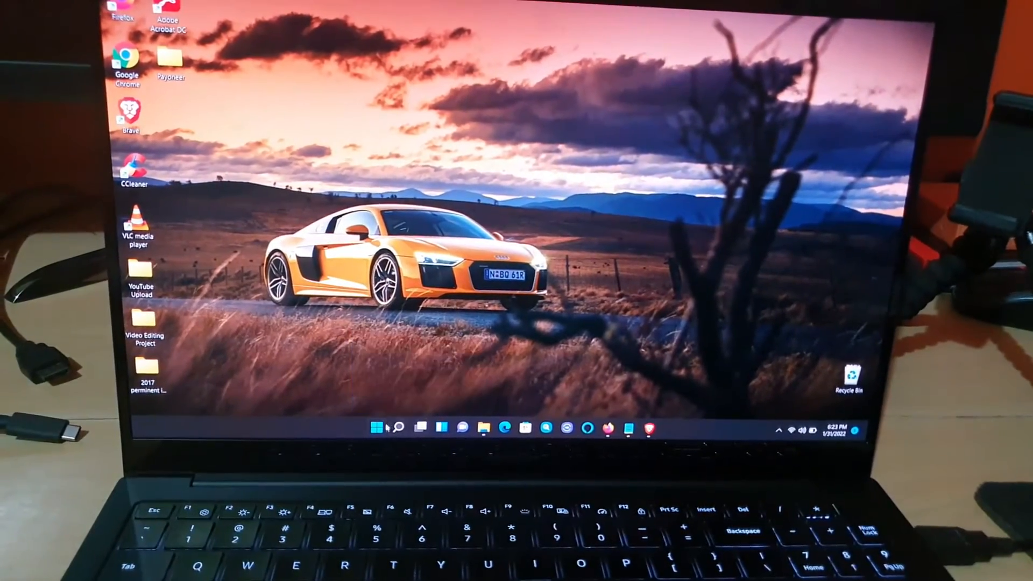
Step: Launch Settings from the Start menu's pinned apps
left_click(379, 427)
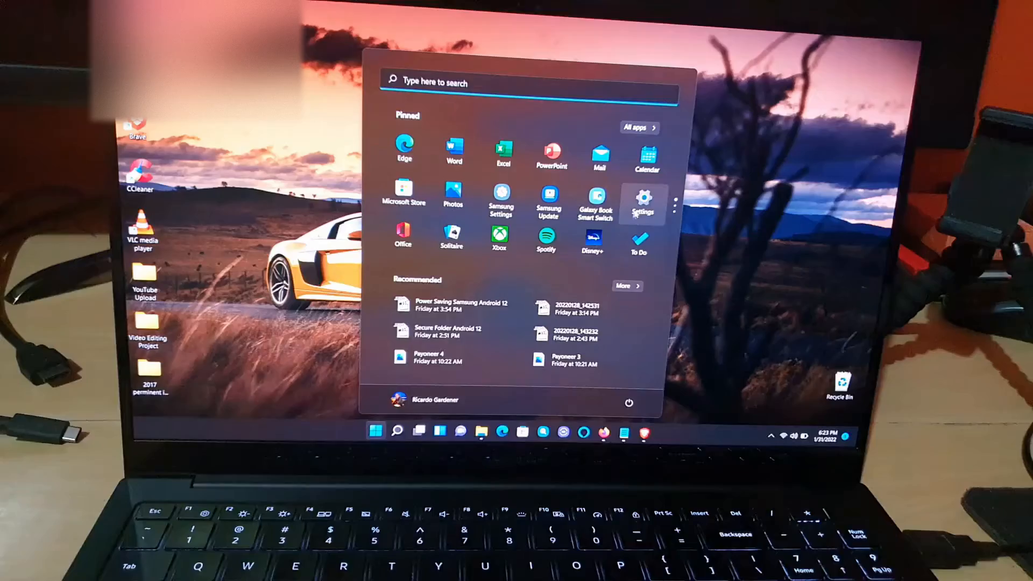
left_click(640, 201)
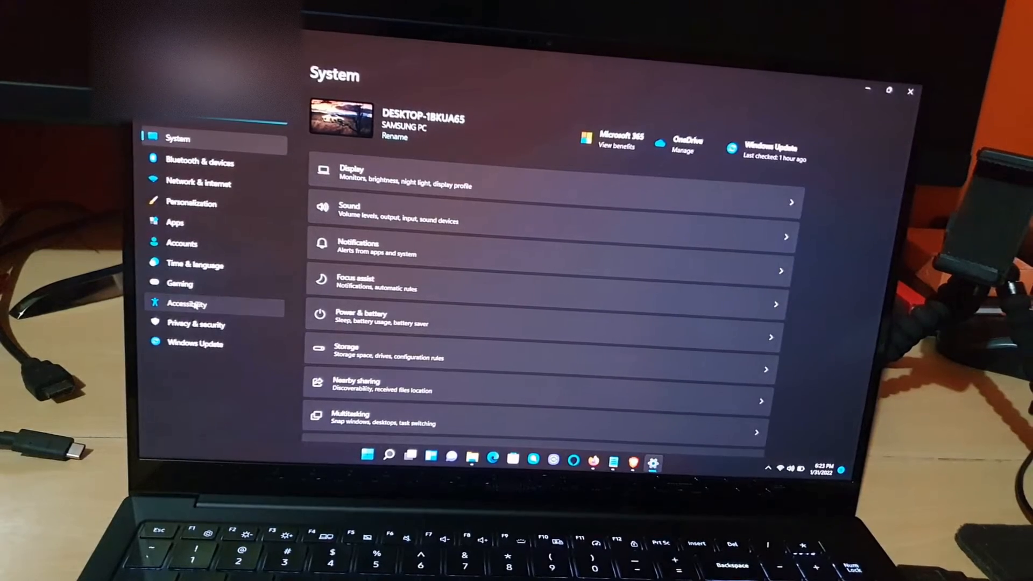
Step: Go to Accessibility and scroll down to the Interaction section's Keyboard settings
left_click(187, 304)
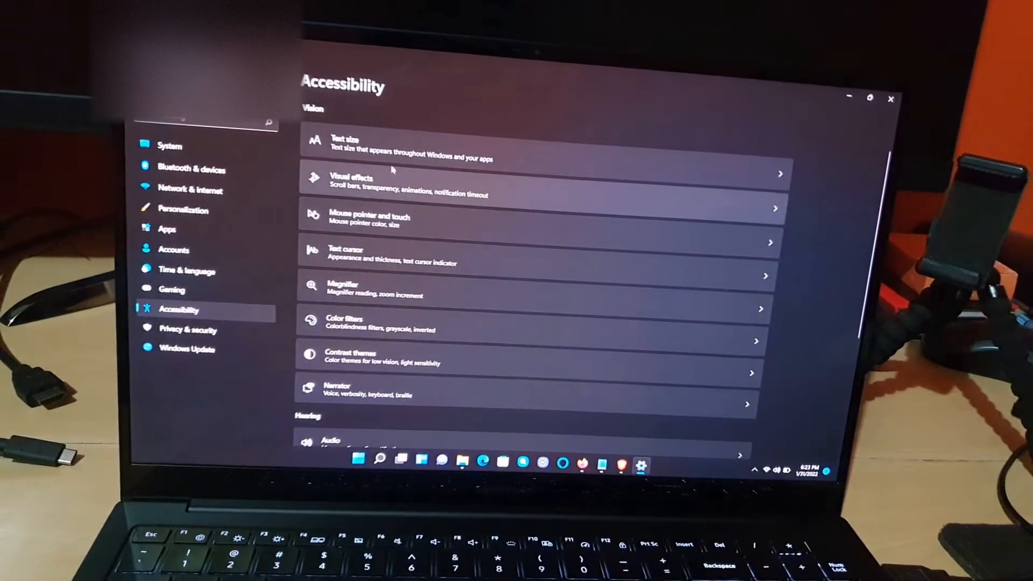
scroll("down", 3)
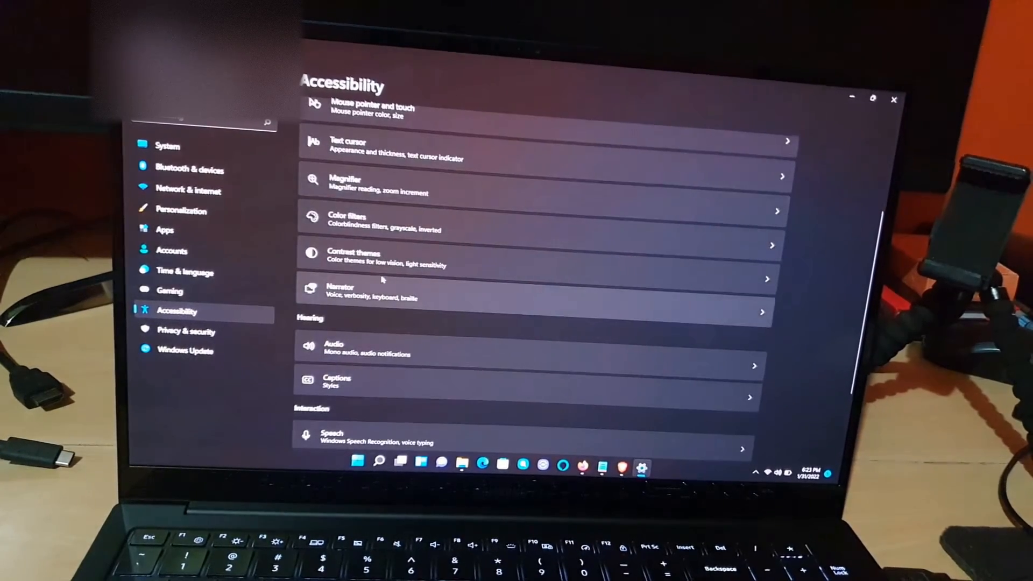
scroll("down", 3)
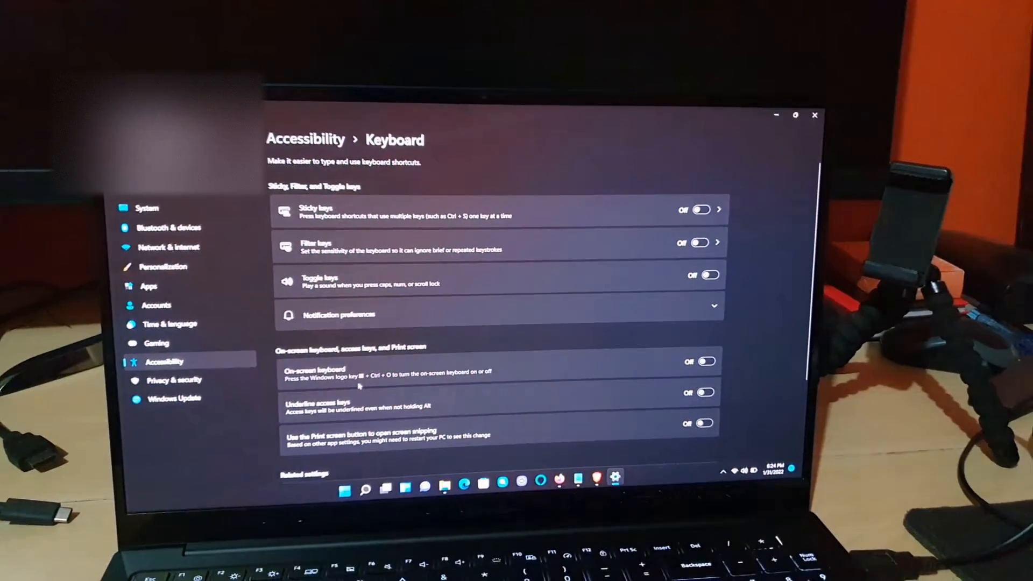
scroll("down", 3)
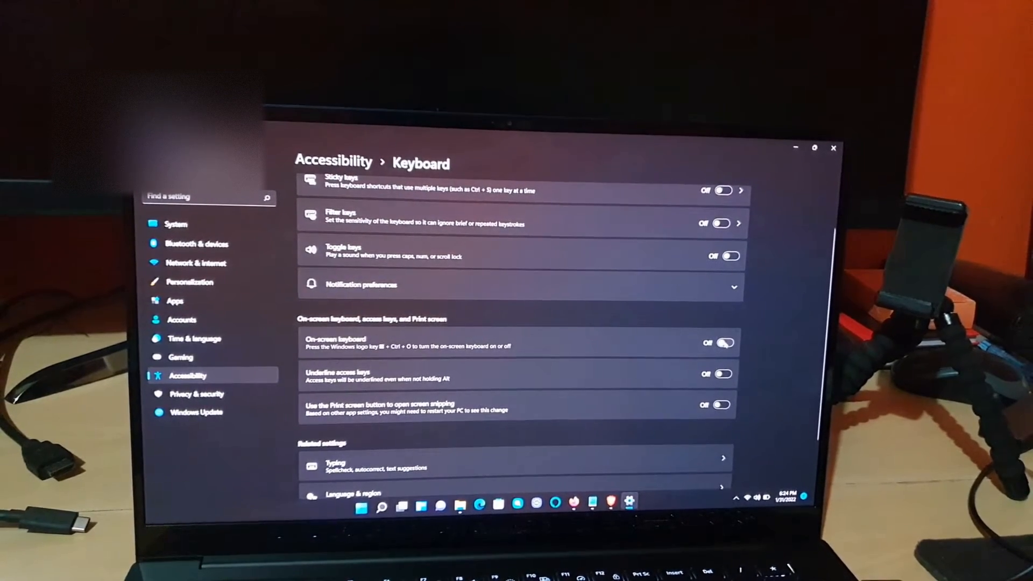
Step: Turn on the On-screen keyboard toggle and put the Settings window away
left_click(722, 343)
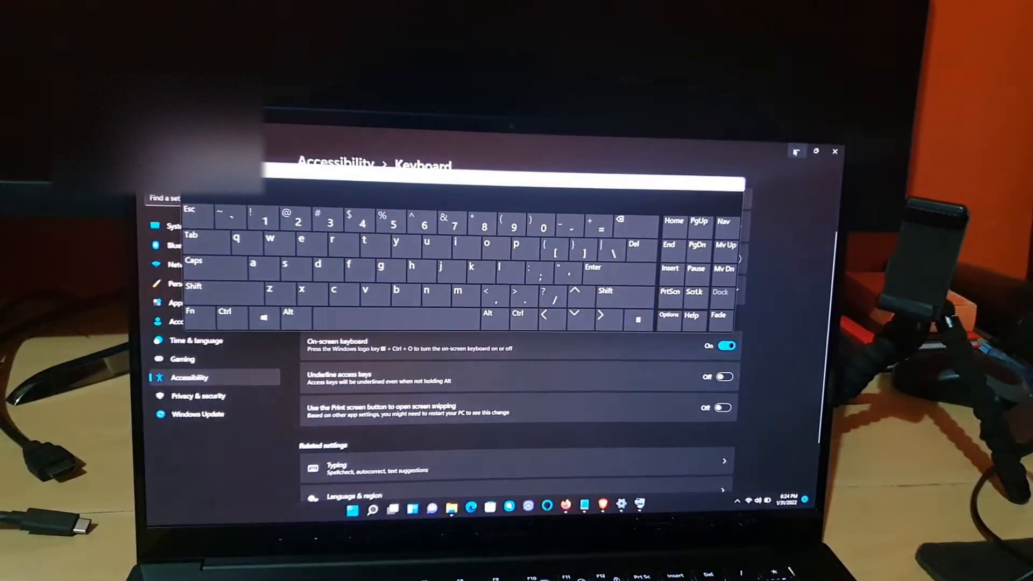
left_click(835, 153)
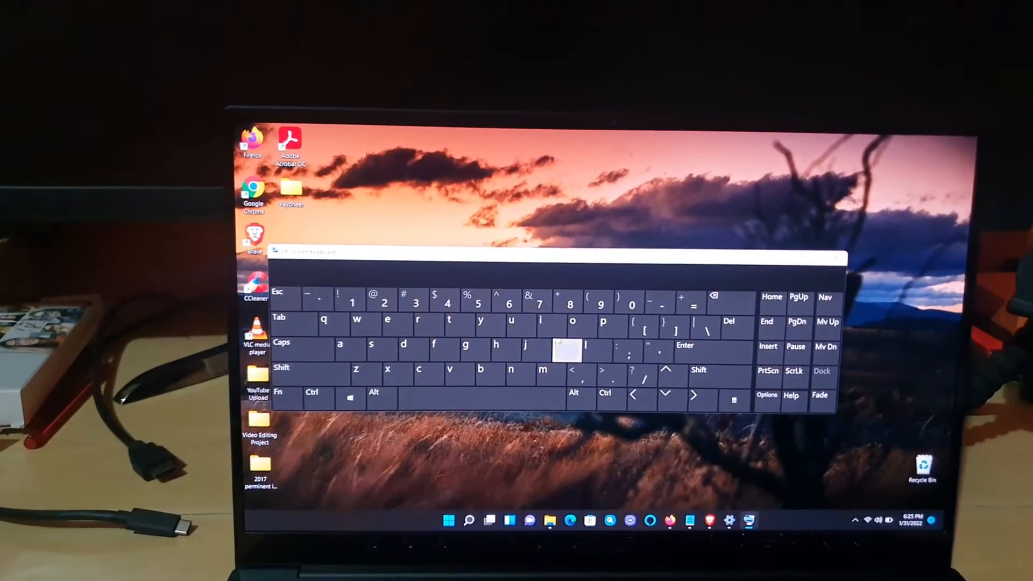
Step: Search for 'notepad' from the taskbar and launch Notepad
left_click(469, 521)
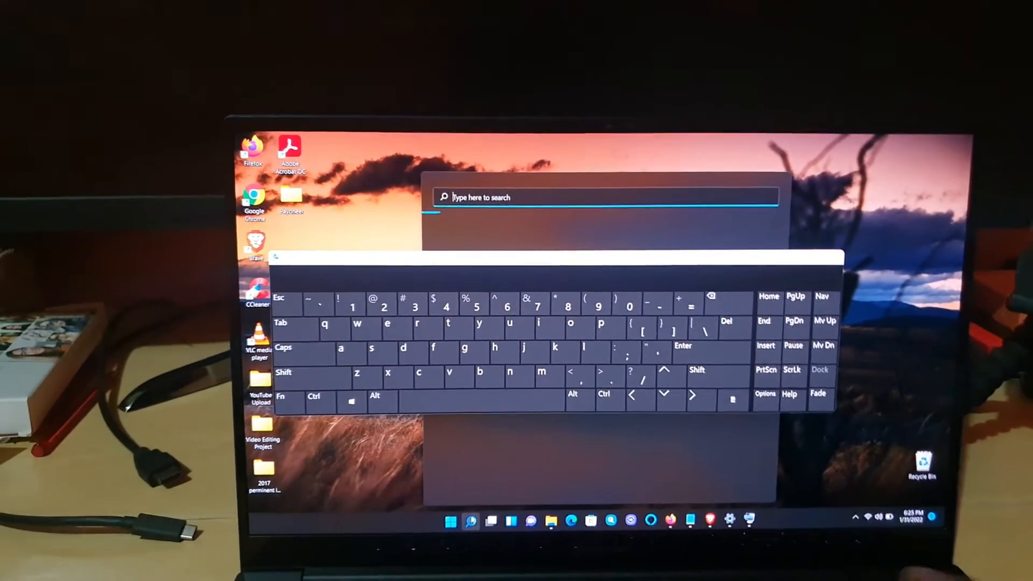
type("notepad")
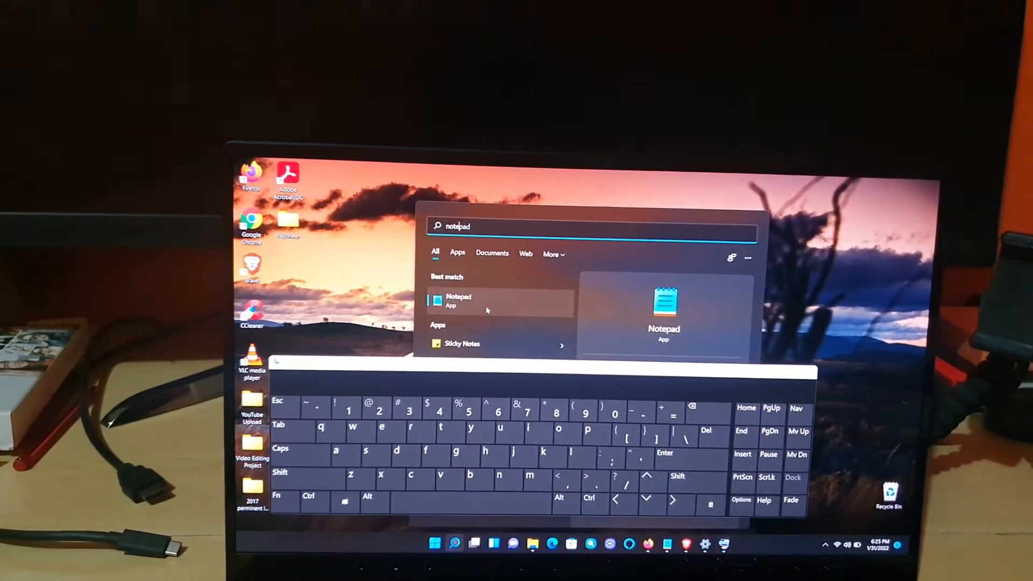
left_click(459, 300)
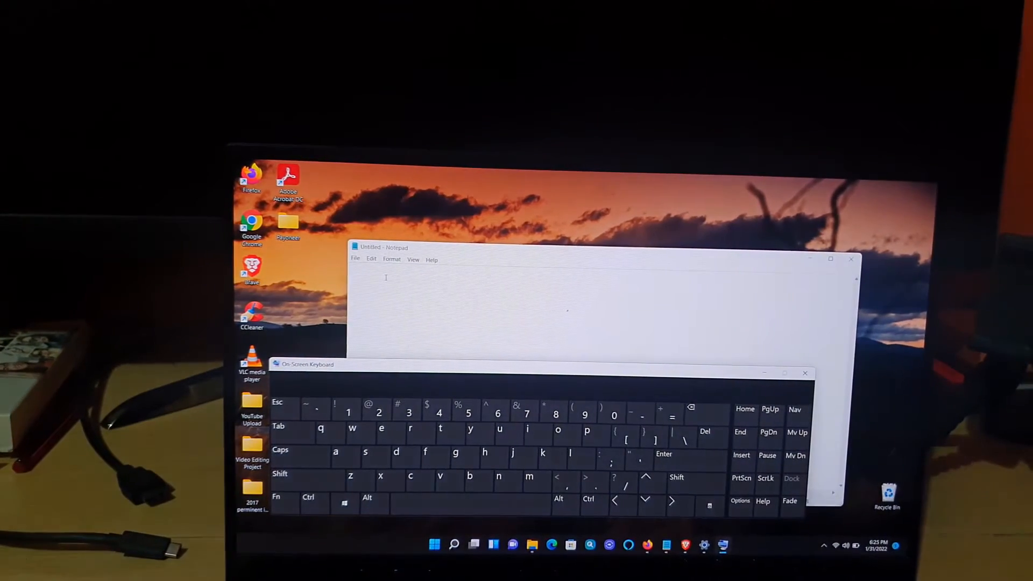
Step: Focus Notepad and type 'the b' using the on-screen keyboard
left_click(440, 434)
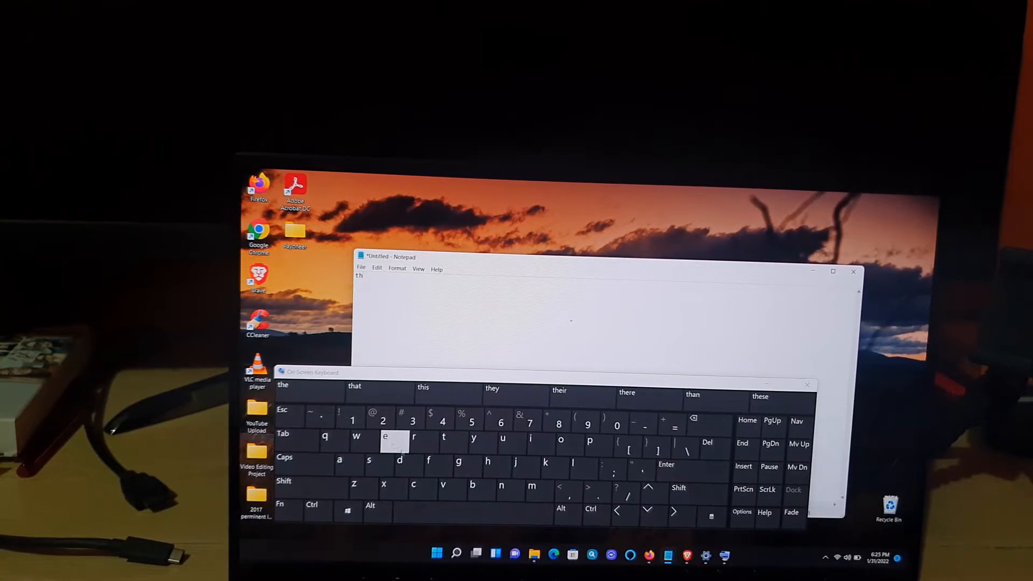
left_click(476, 490)
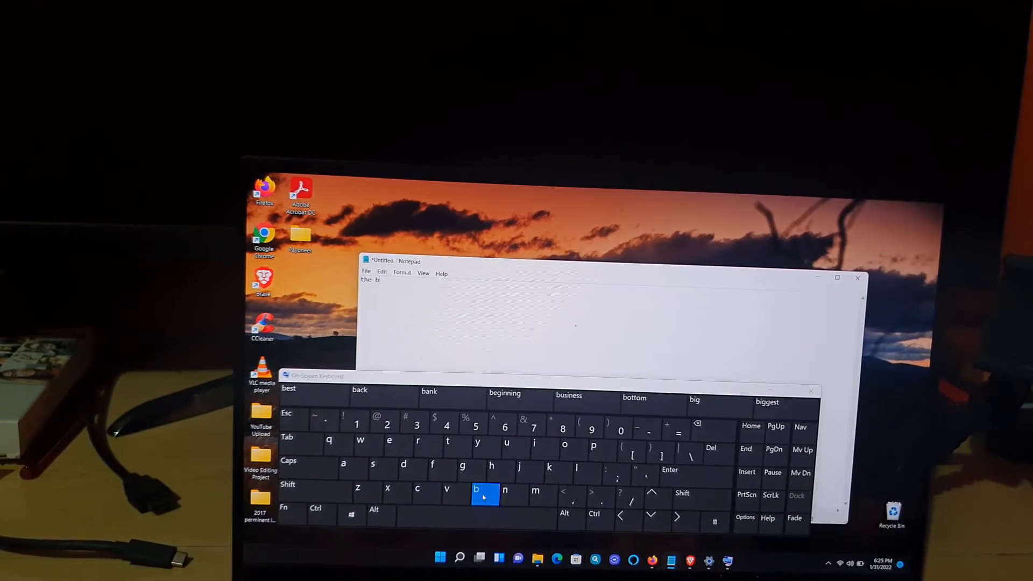